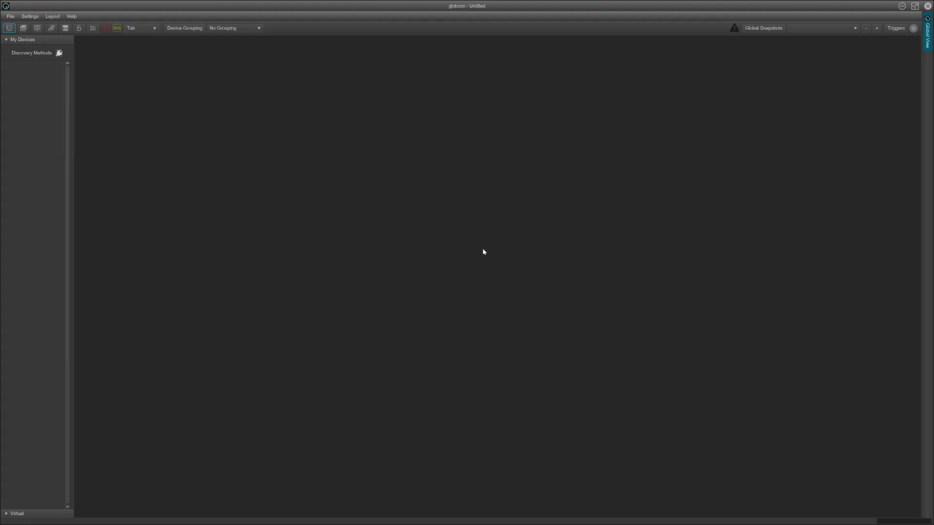
Step: Load the Basic PA factory template, bringing up its configuration for one Prodigy.MP device
{"action": "left_click", "coordinate": [9, 16]}
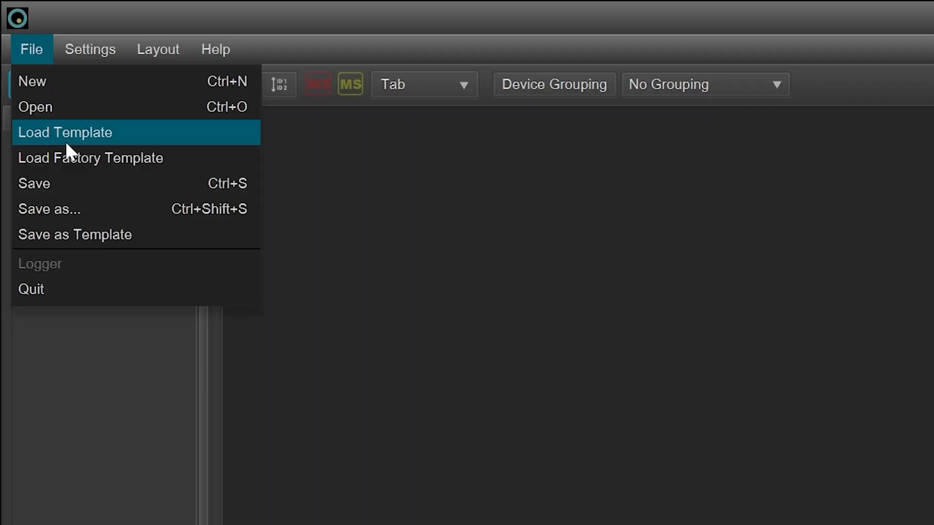
{"action": "left_click", "coordinate": [89, 157]}
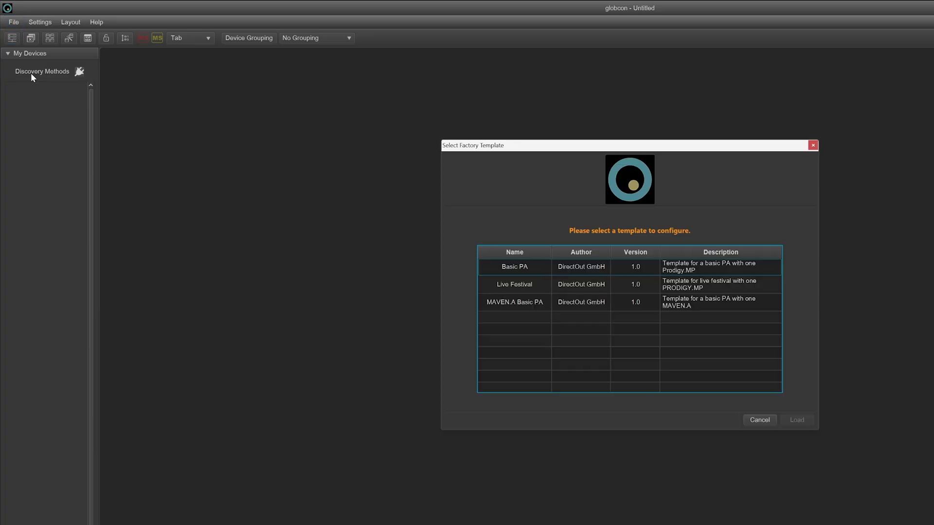
{"action": "left_click", "coordinate": [350, 266]}
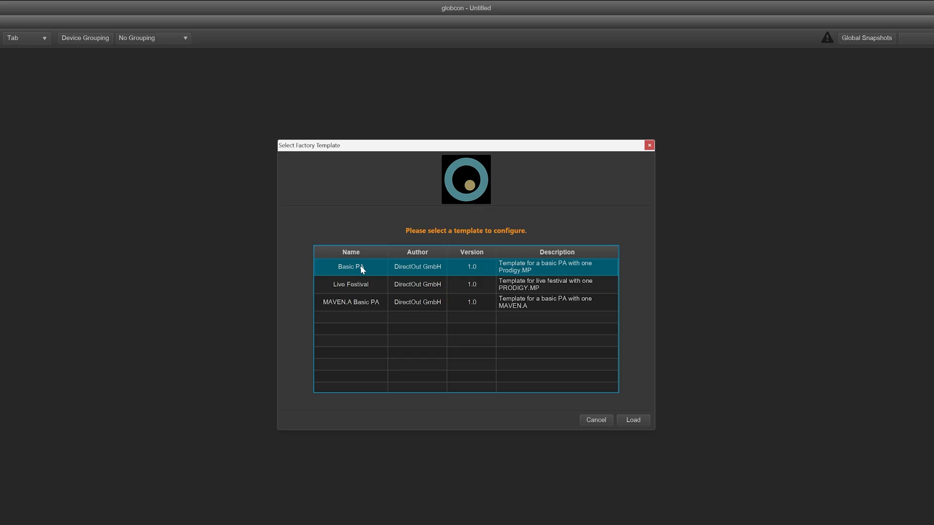
{"action": "left_click", "coordinate": [633, 420]}
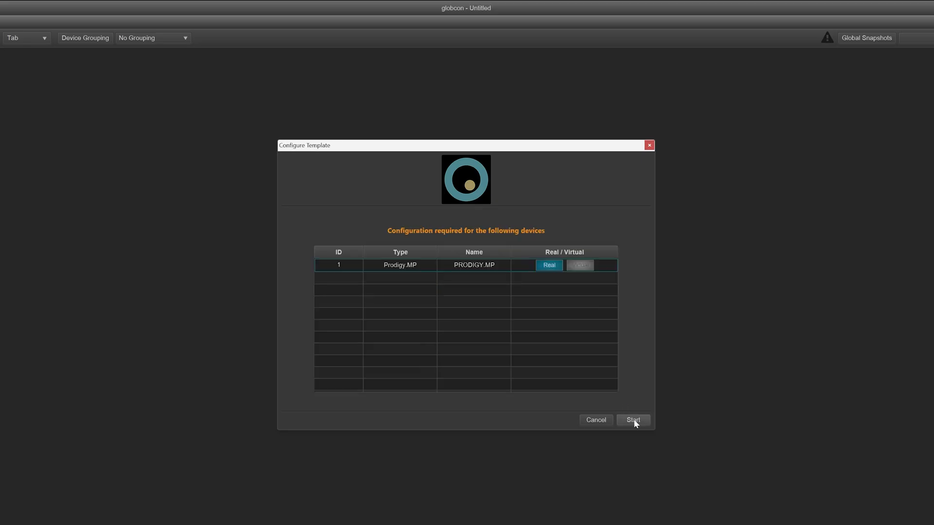
Step: Exit the Configure Template dialog back to the factory template list
{"action": "left_click", "coordinate": [579, 265]}
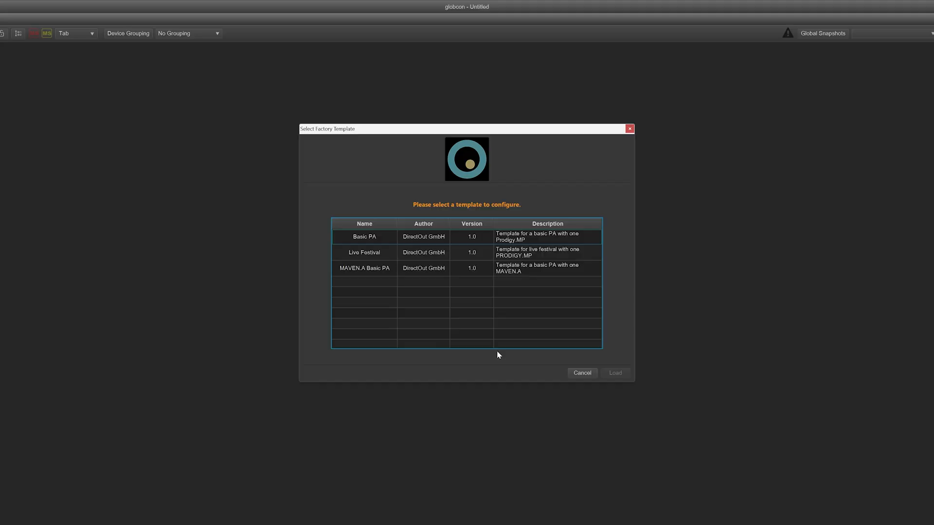
{"action": "mouse_move", "coordinate": [379, 275]}
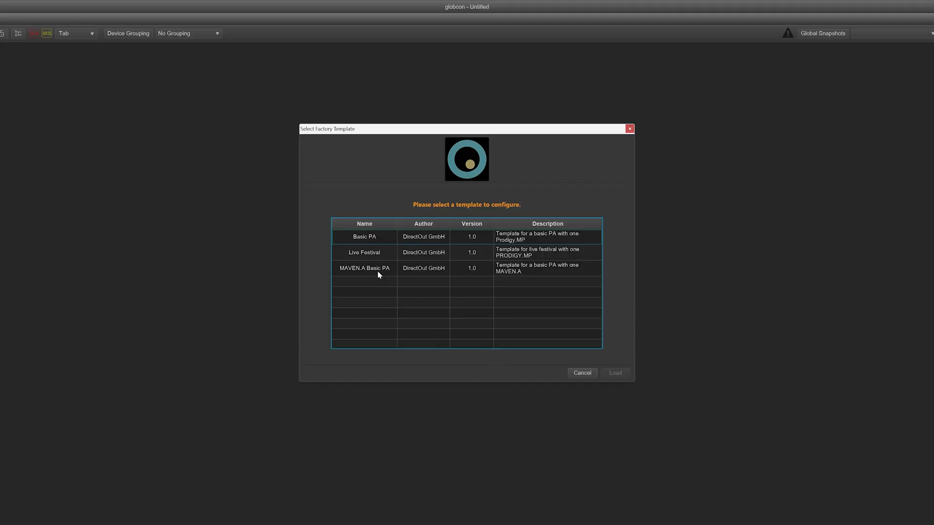
Step: Open the TorontoAES project with the Prodigy.MP device on its Home page
{"action": "left_click", "coordinate": [364, 269]}
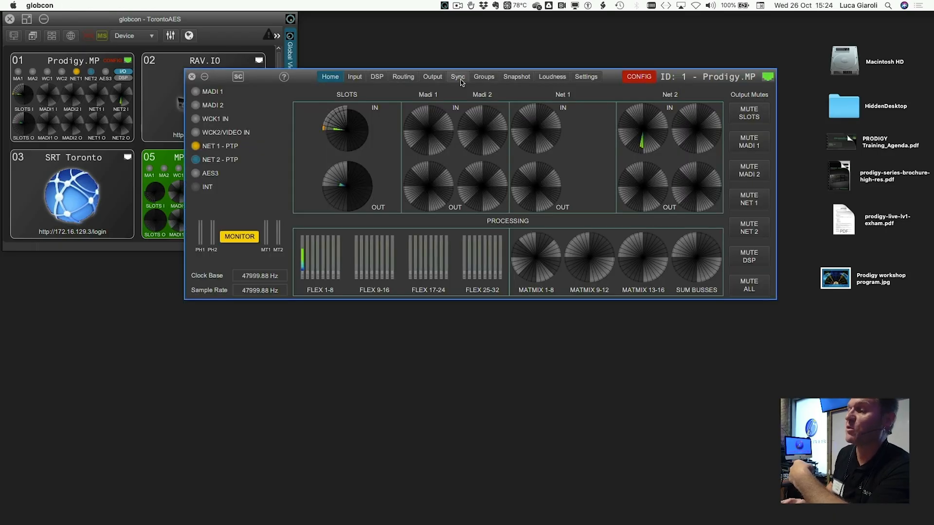
Step: Show the Prodigy.MP Sync page with NET 2 as clock master and NET 1 FastSRC active
{"action": "left_click", "coordinate": [458, 76]}
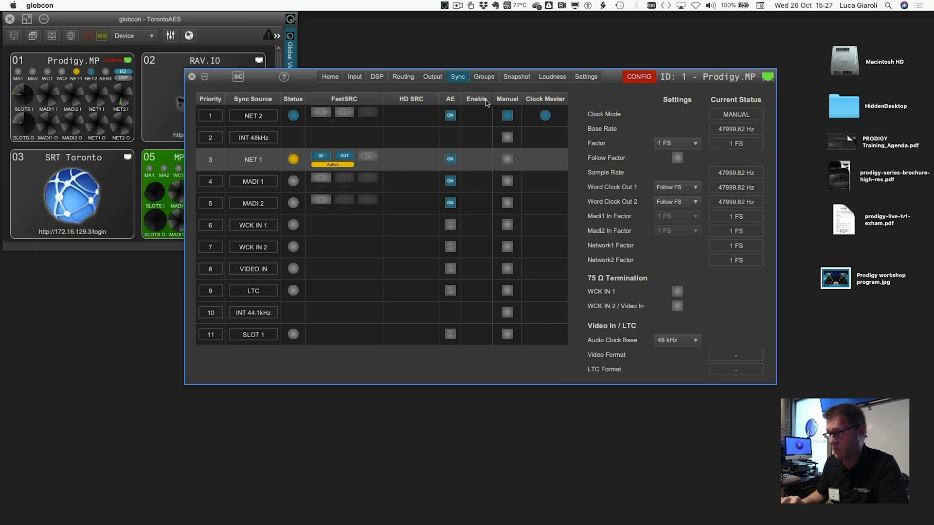
Step: In Settings > Slots rename Network1 to Dante and Network2 to RAV, then view them as sync sources
{"action": "left_click", "coordinate": [584, 76]}
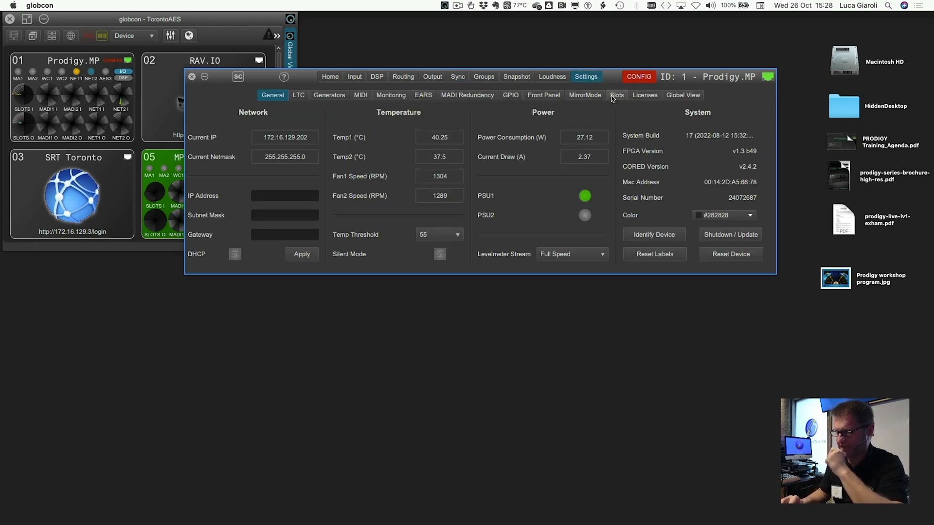
{"action": "left_click", "coordinate": [616, 94]}
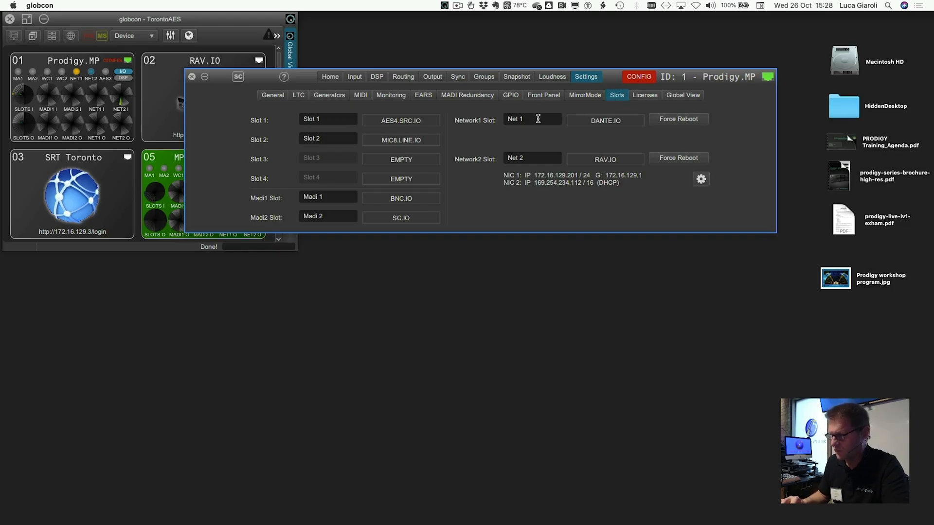
{"action": "double_click", "coordinate": [531, 119]}
{"action": "type", "text": "Dante"}
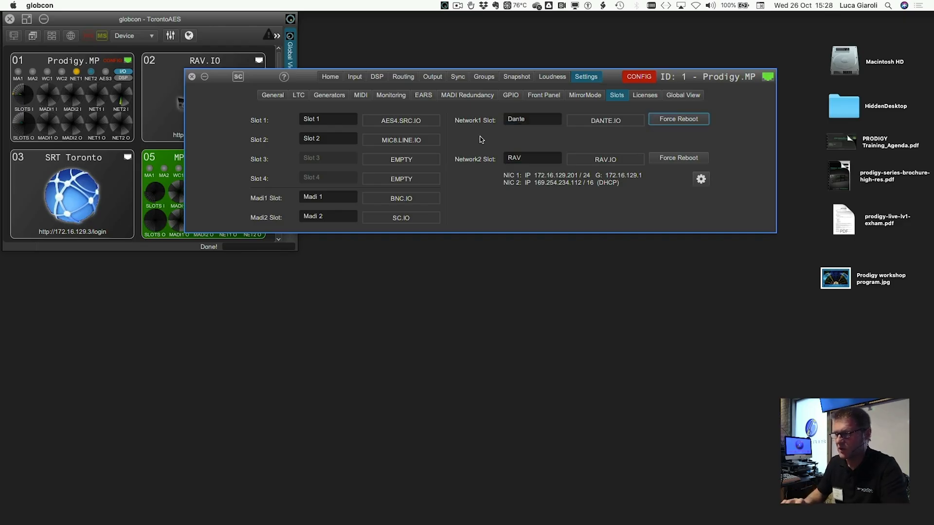
{"action": "left_click", "coordinate": [458, 76]}
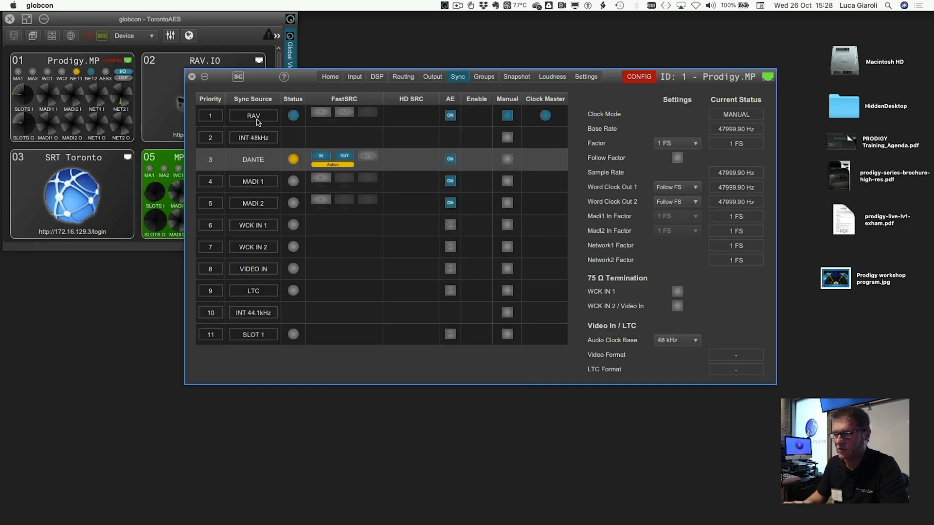
{"action": "left_click", "coordinate": [253, 116]}
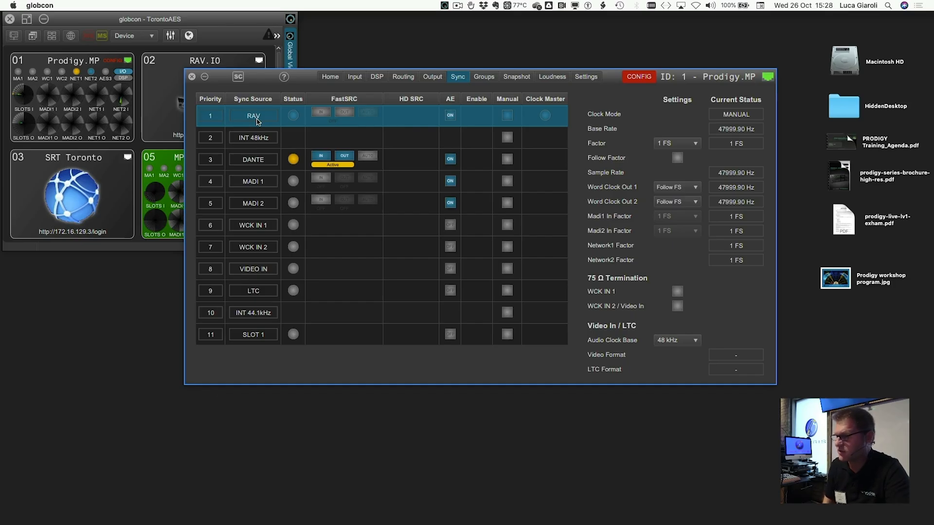